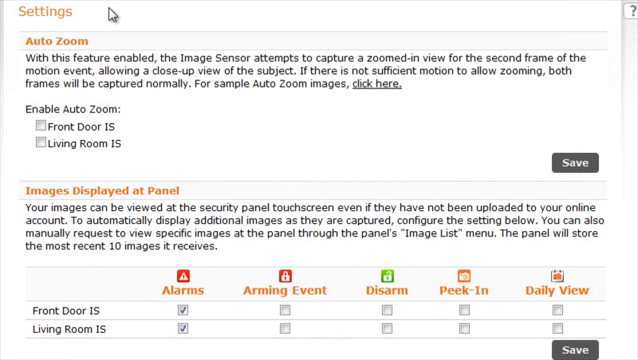
pyautogui.moveTo(110, 44)
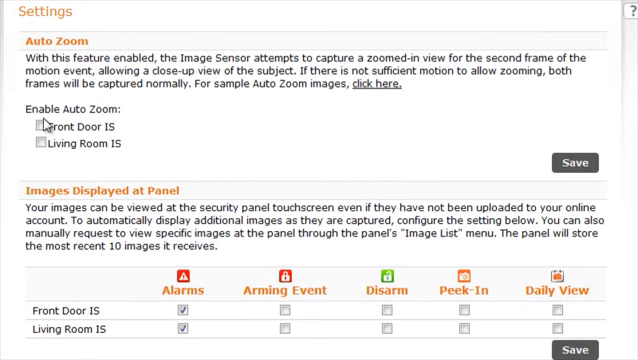
# Step: Turn on Auto Zoom for the Front Door IS sensor
pyautogui.click(30, 126)
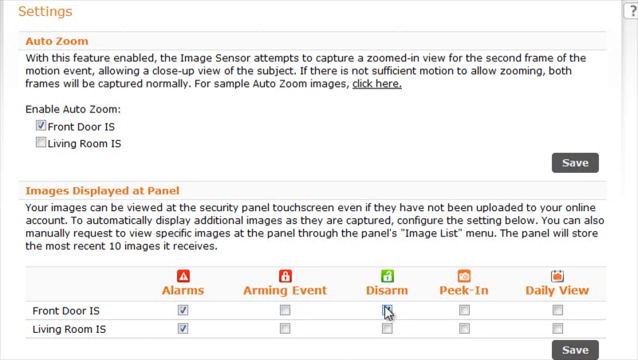
# Step: Add Disarm and Peek-In images at panel for Front Door IS and Living Room IS
pyautogui.click(386, 312)
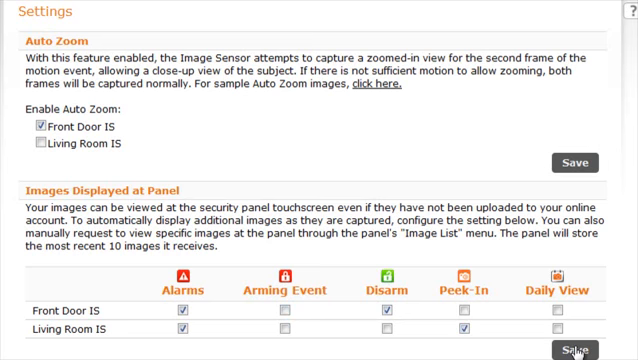
pyautogui.scroll(-3)
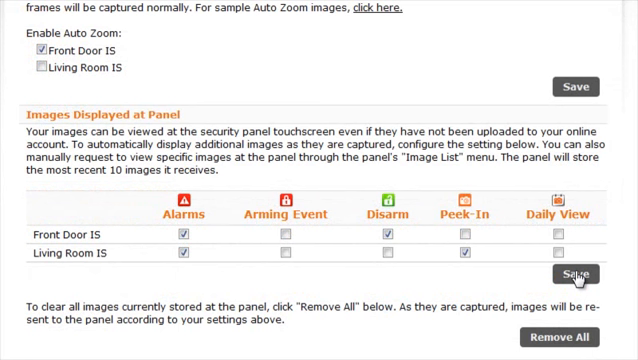